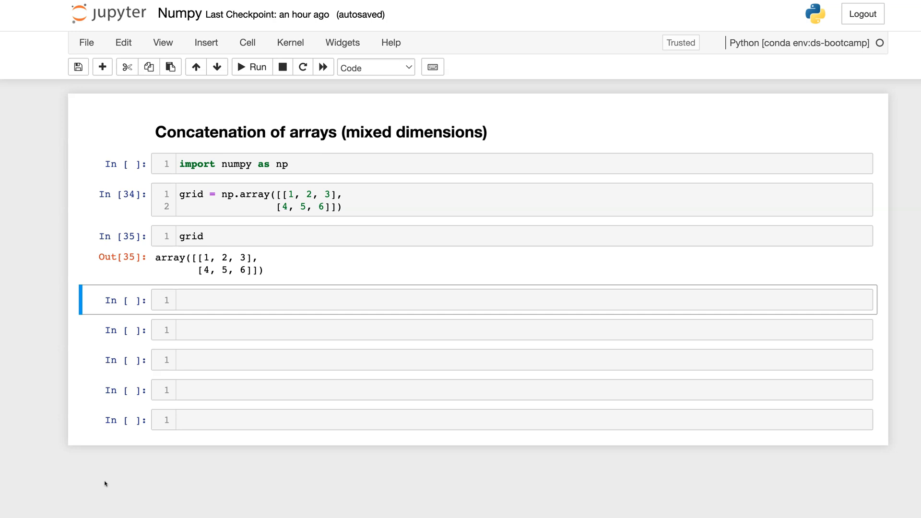
- Enter x = np.array([1, 2, 3]) in the empty cell below the grid output
left_click(235, 237)
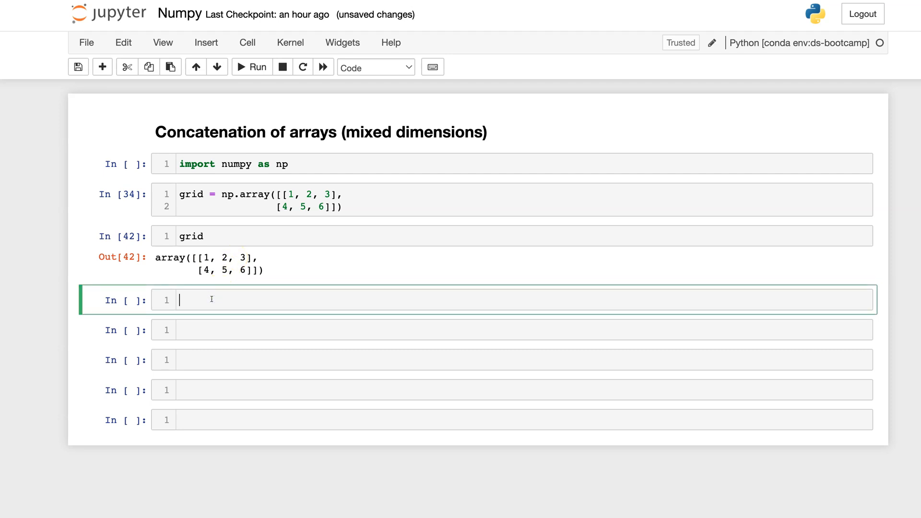
type("x =")
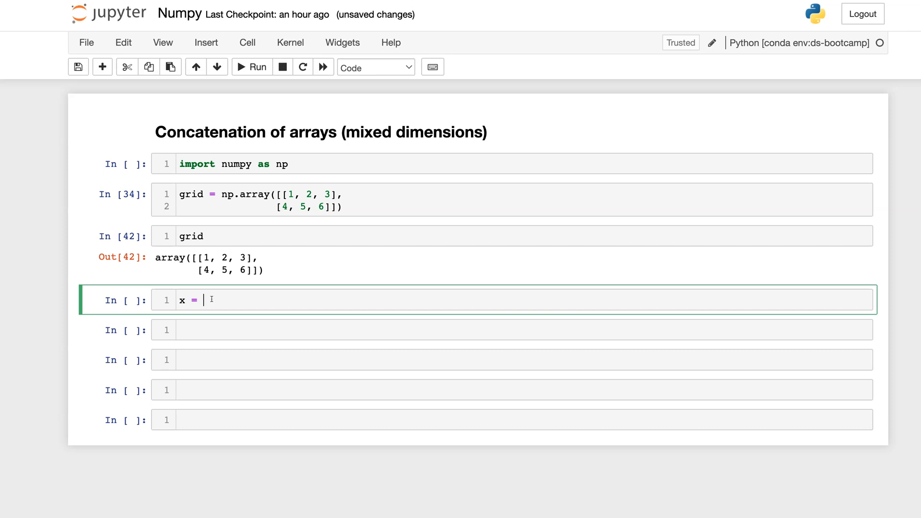
type("np")
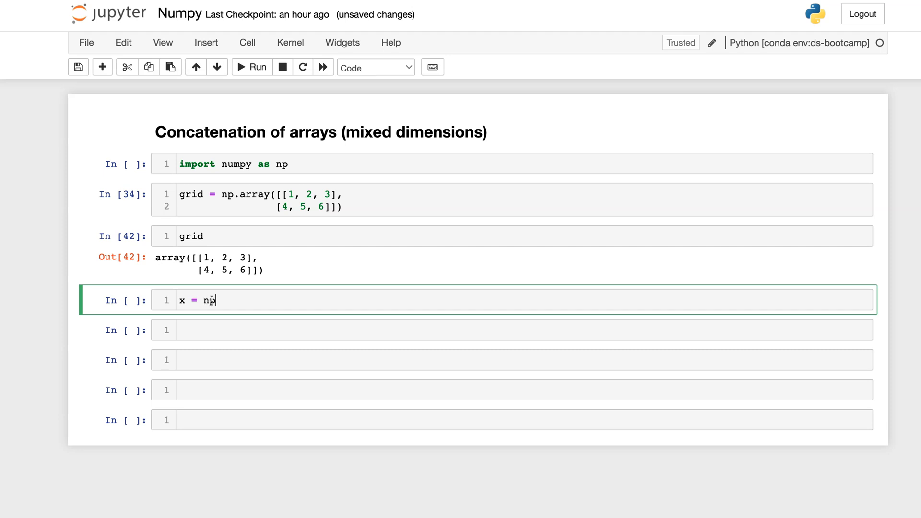
type(".ar")
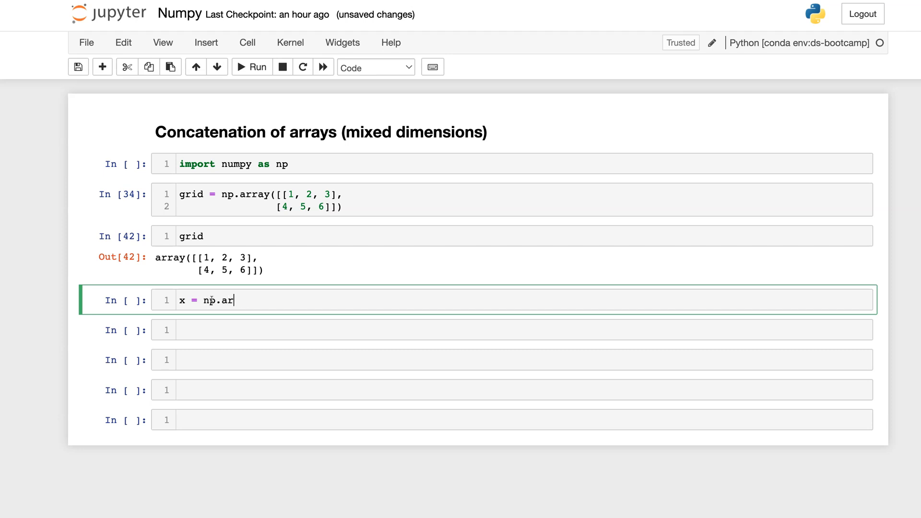
type("ray")
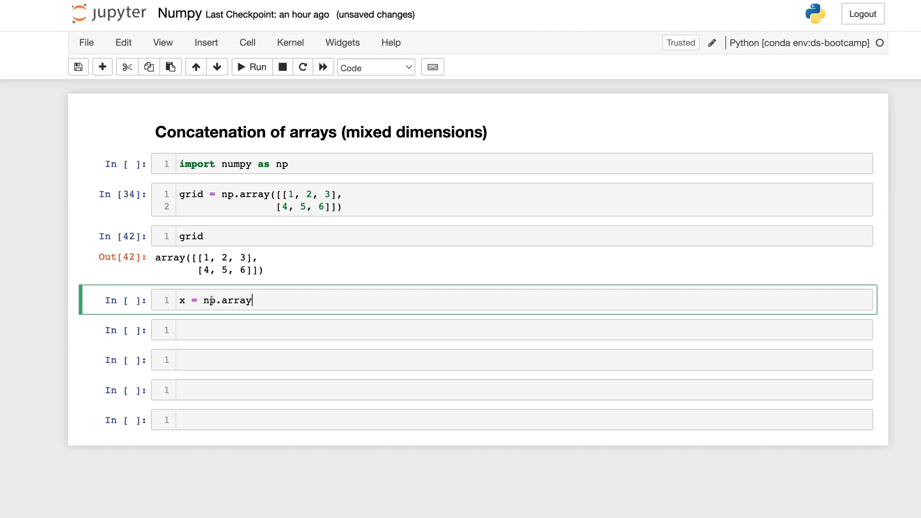
type("([])")
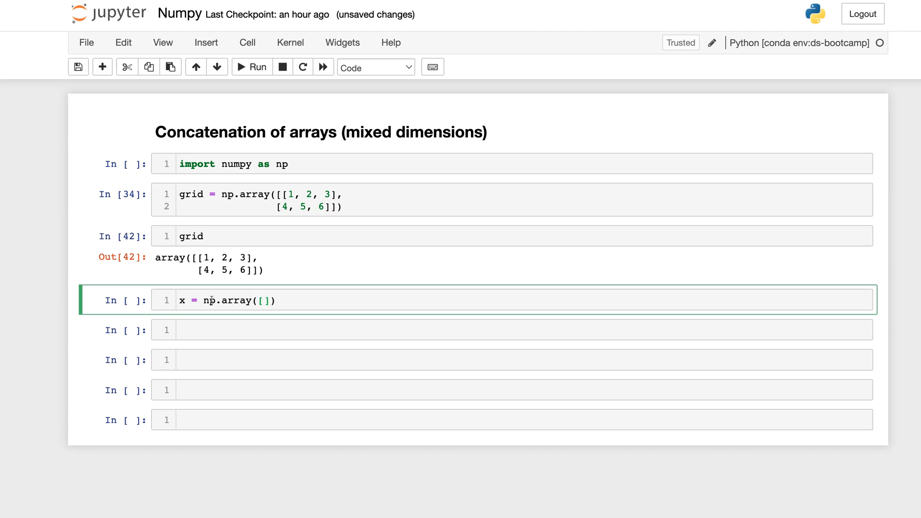
type("1, 2, 3")
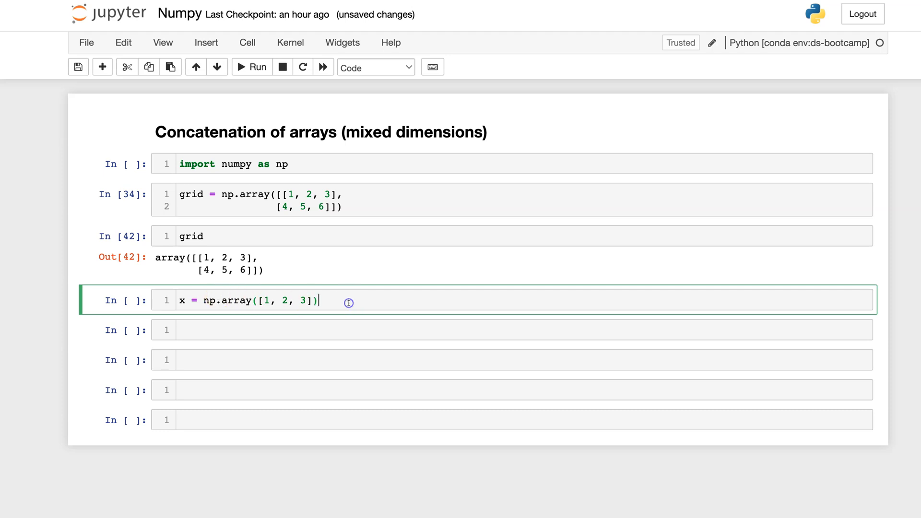
mouse_move(269, 272)
type("x")
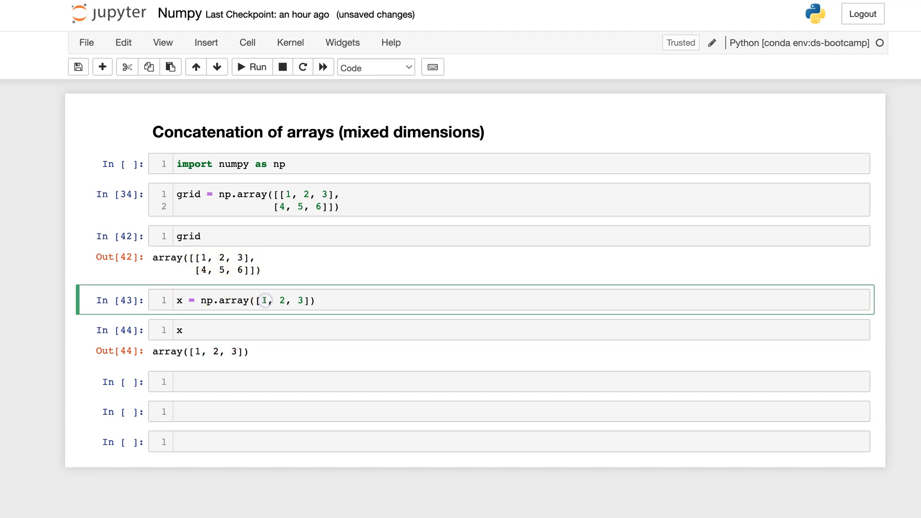
- Change x's values to 99, 45, 12 and re-run to display the array
type("99")
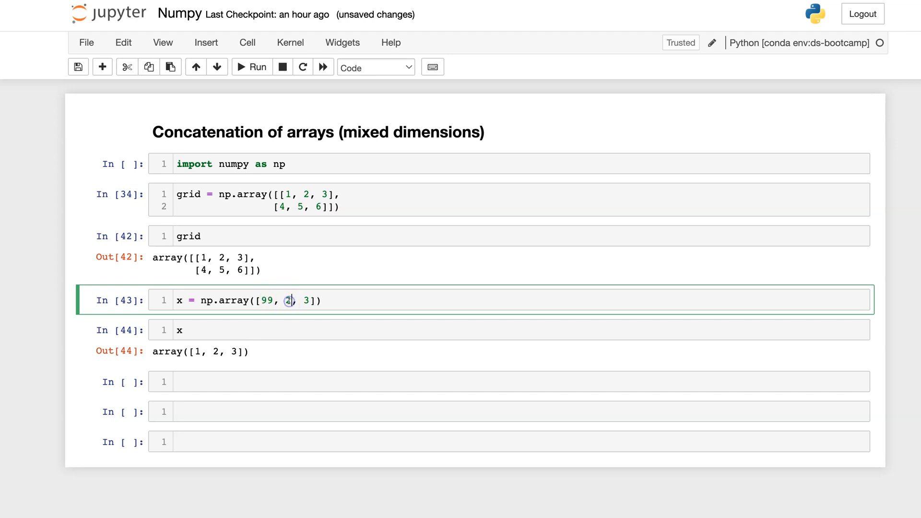
type("45,")
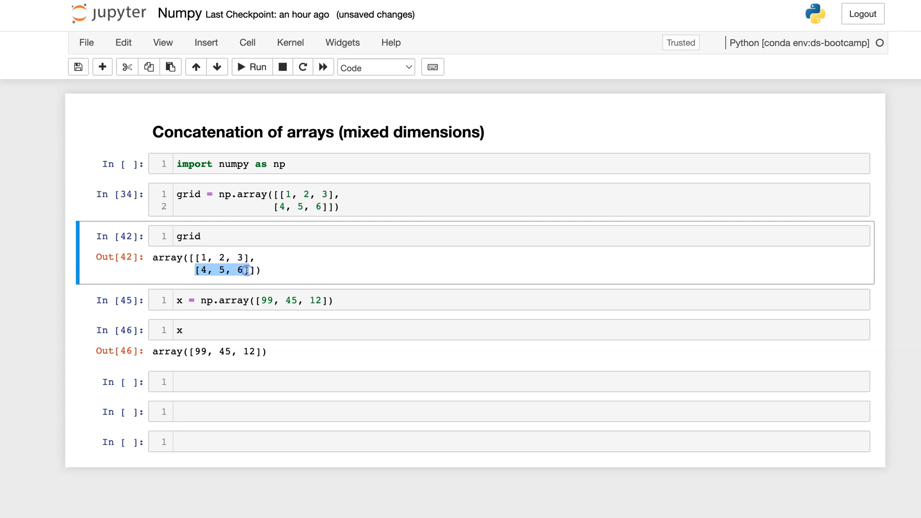
mouse_move(337, 300)
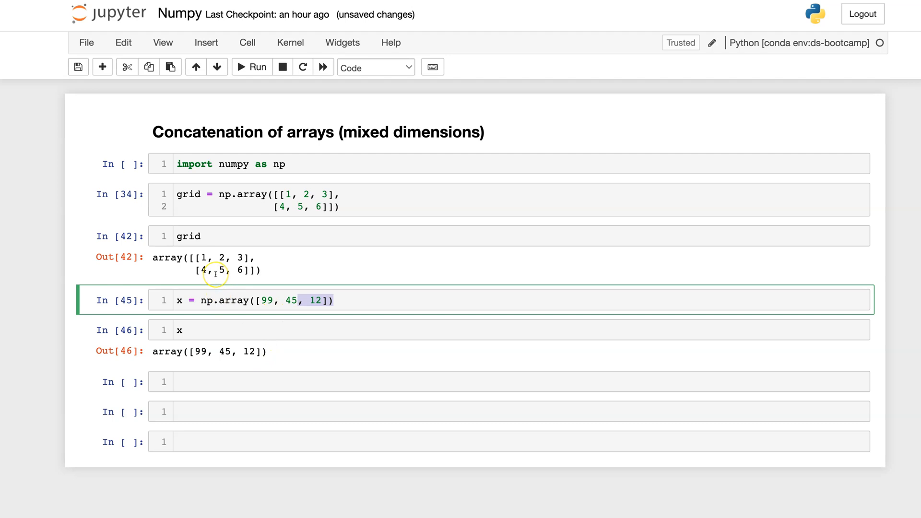
mouse_move(219, 308)
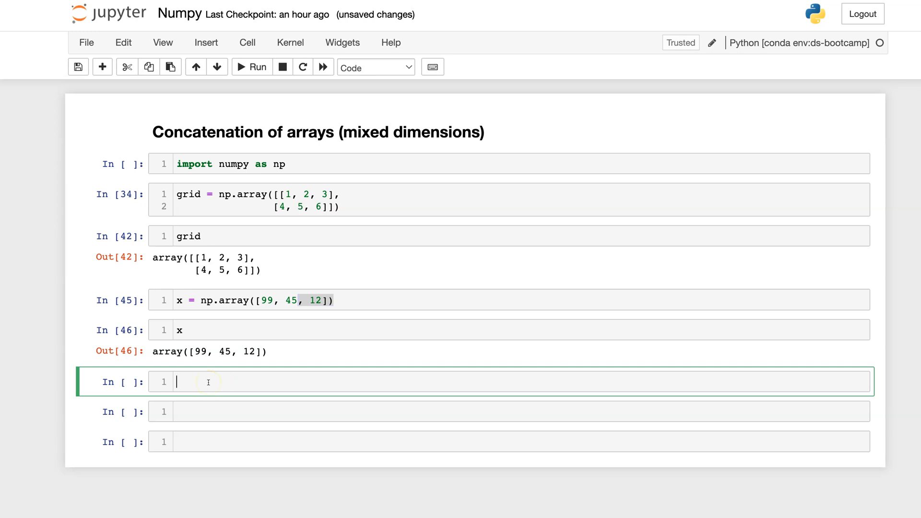
- Run np.vstack([grid, x]) to get a 3×3 array ending in 99, 45, 12
type("np.vsta")
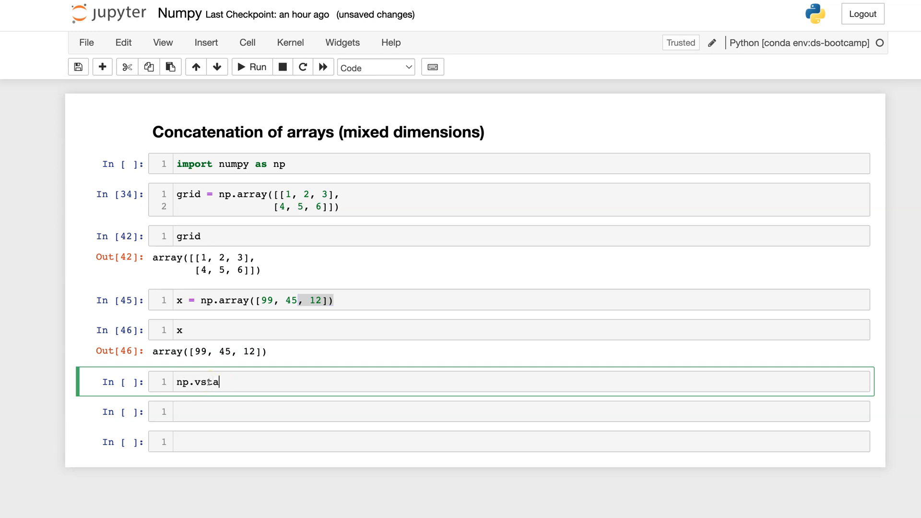
type("ck")
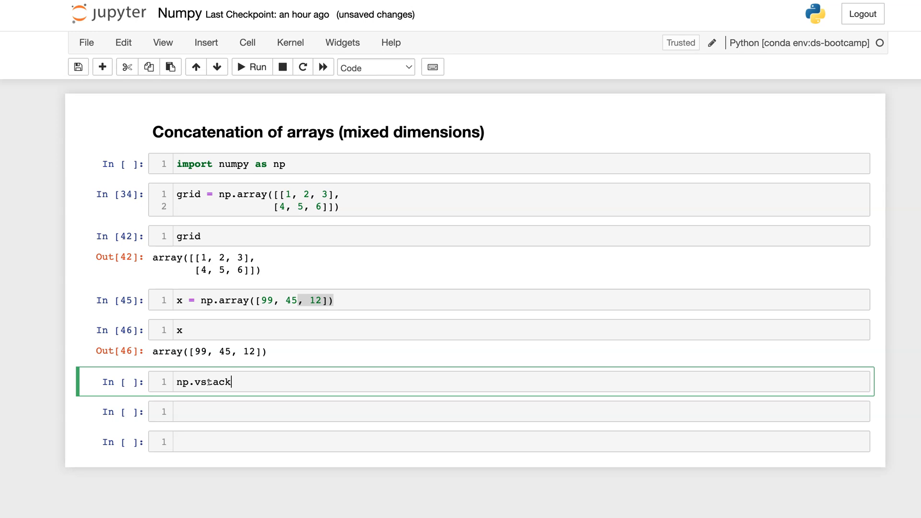
type("([")
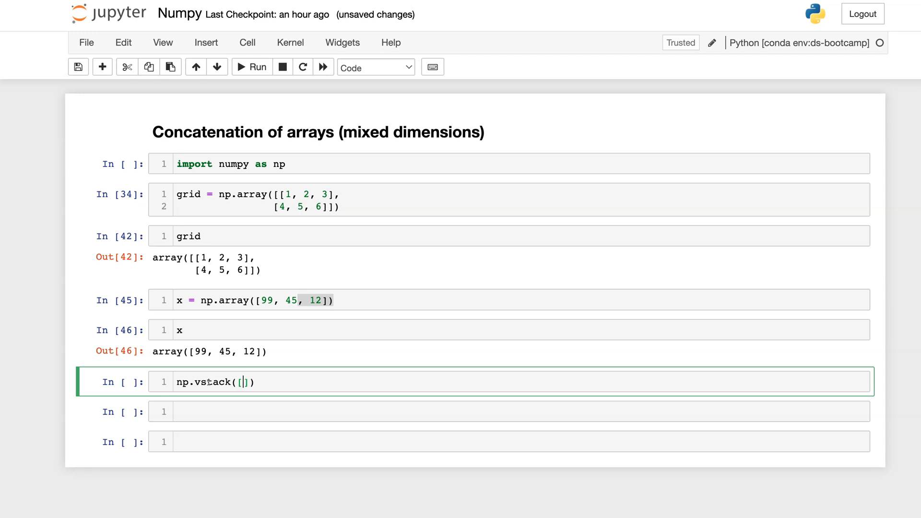
type("grid, x")
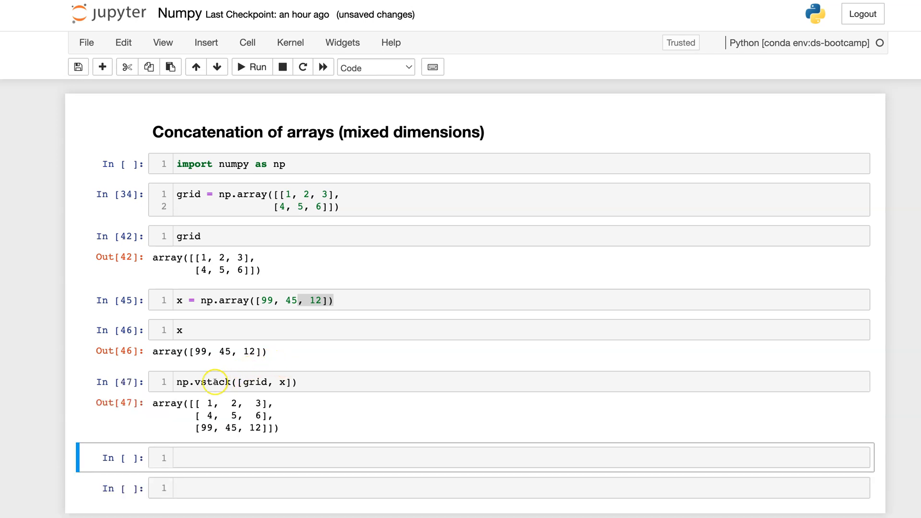
left_click(197, 382)
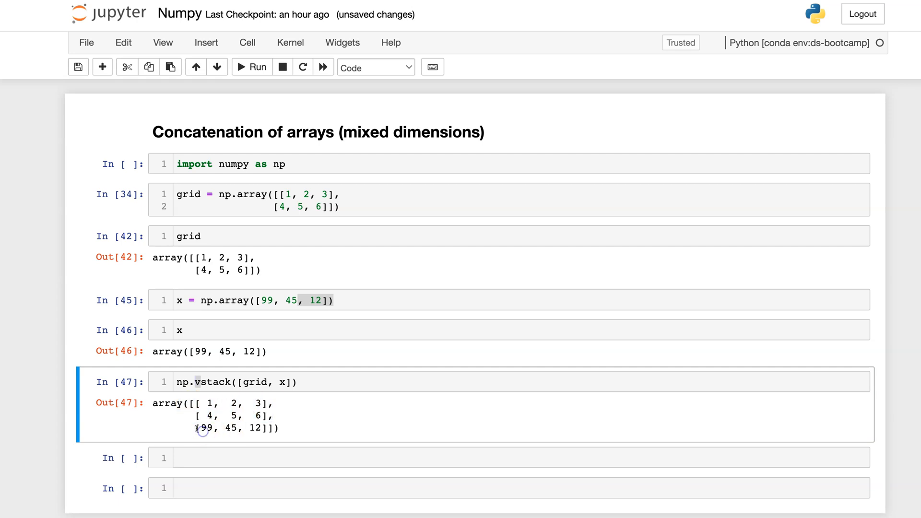
left_click_drag(197, 428, 268, 428)
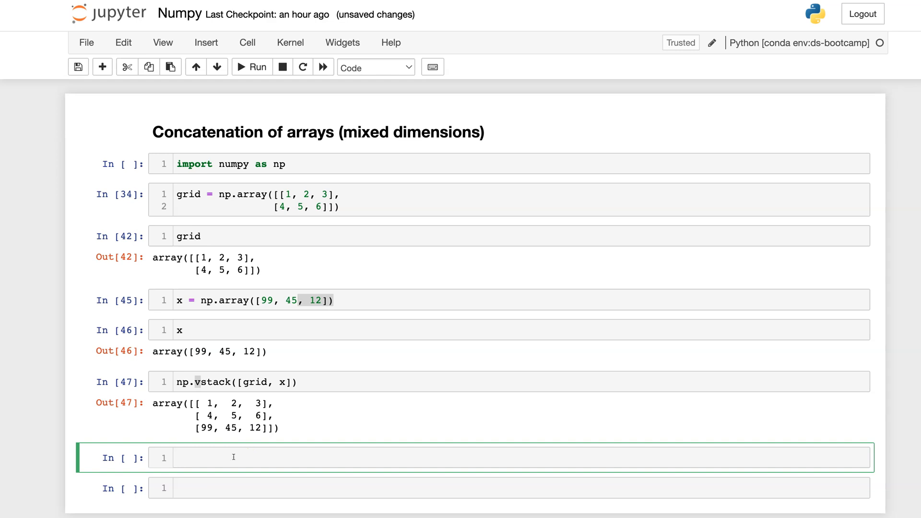
- Define y = np.array([[1000], [9999]]) as a two-row, one-column array
type("y")
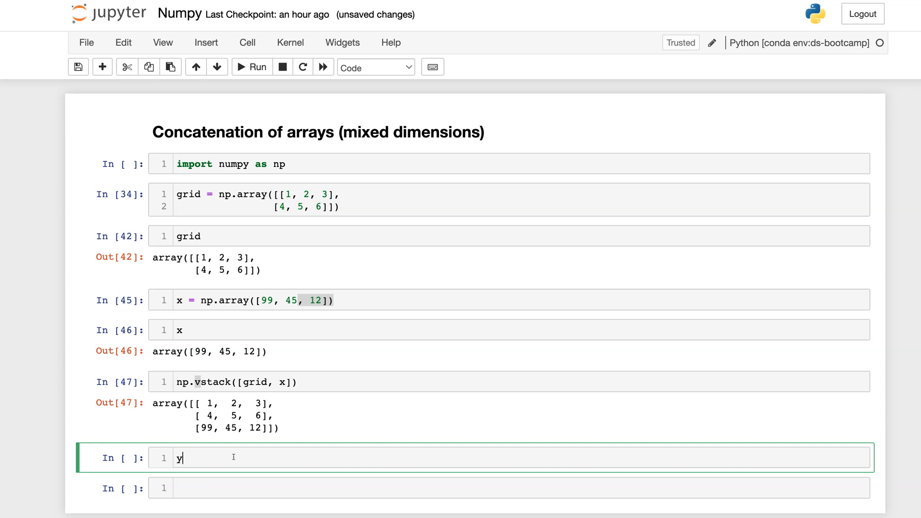
type("=")
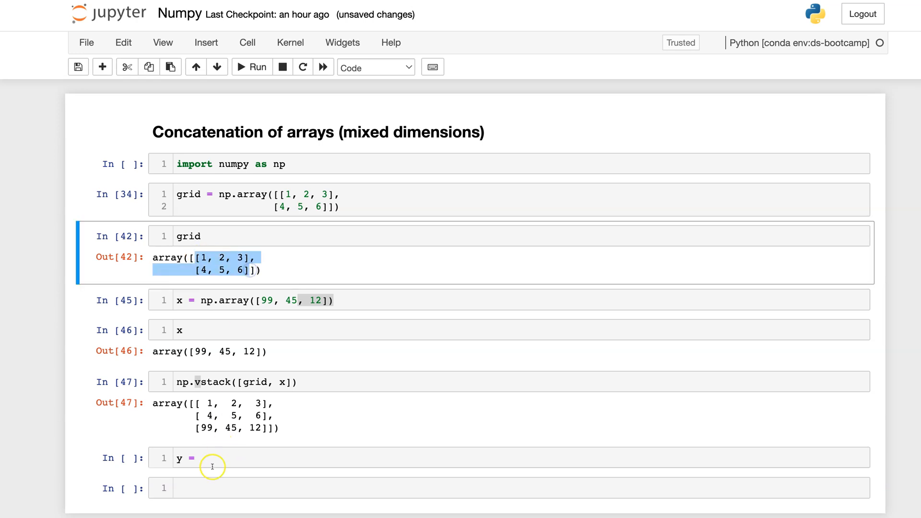
left_click(215, 458)
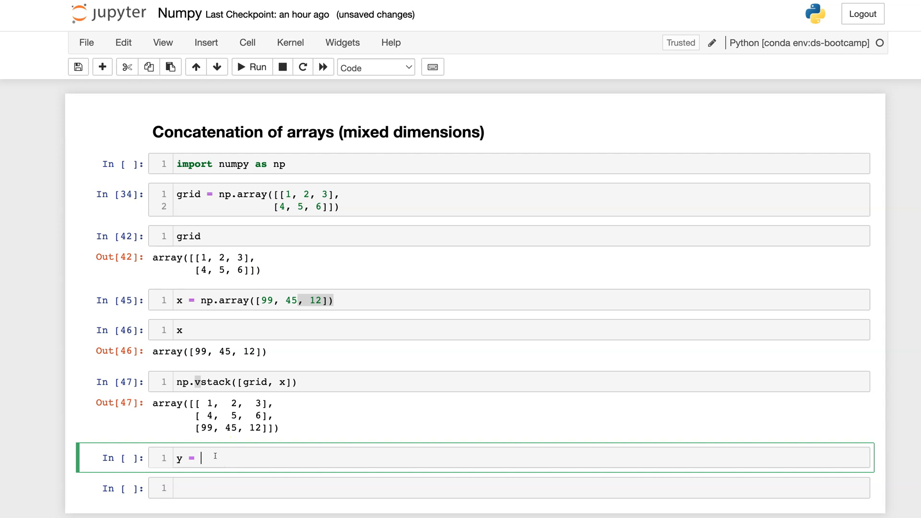
type("np")
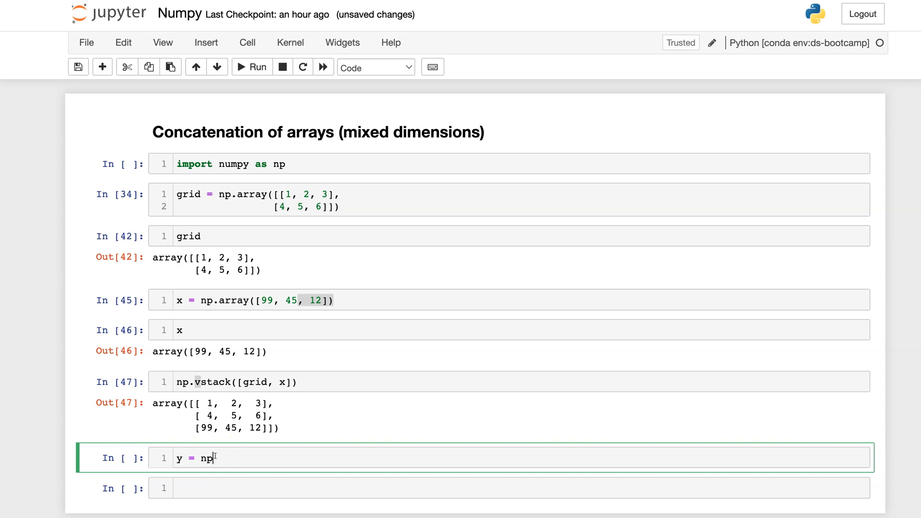
type(".array")
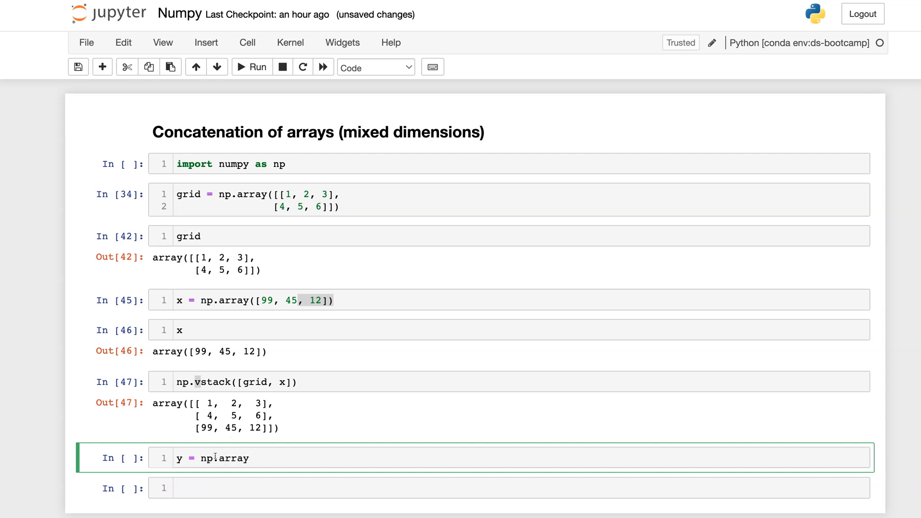
type("([])")
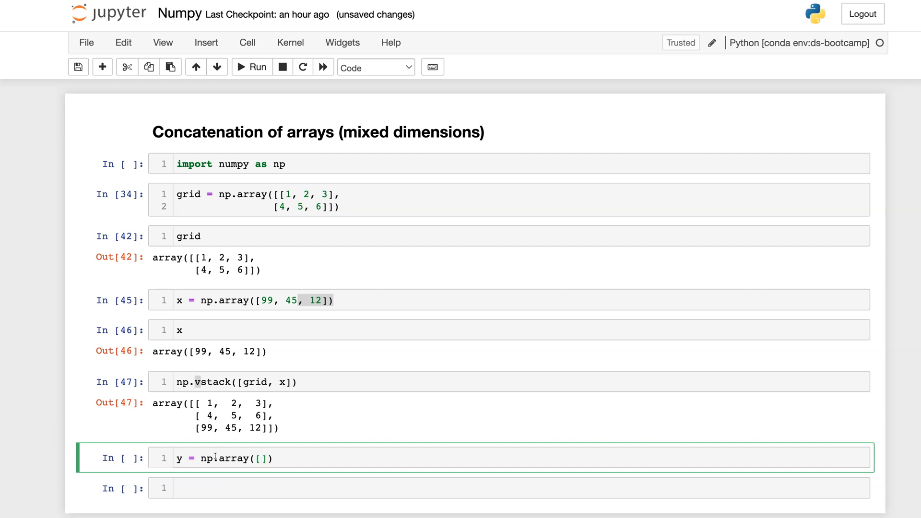
type("1000")
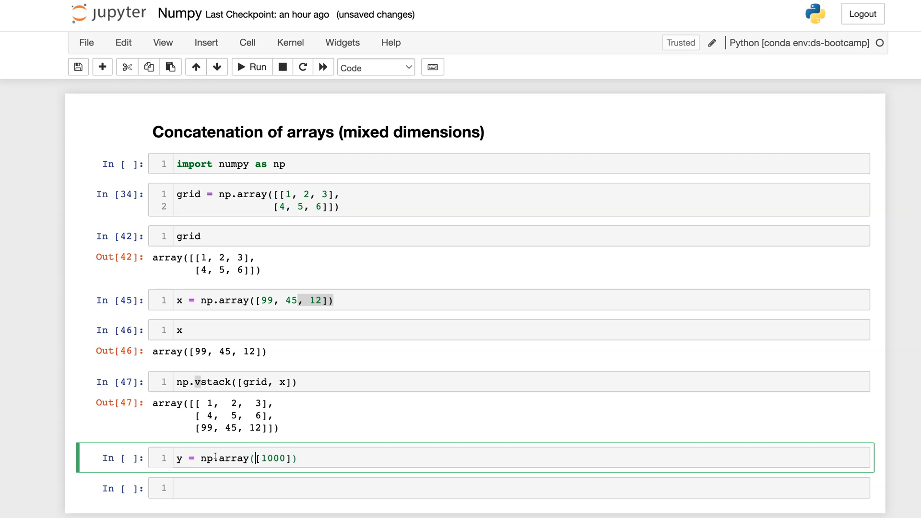
type("[")
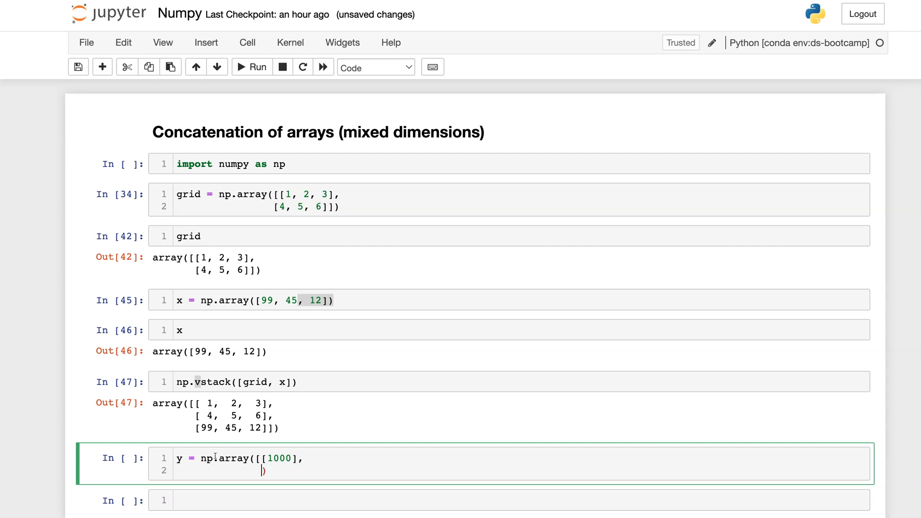
type("[99]")
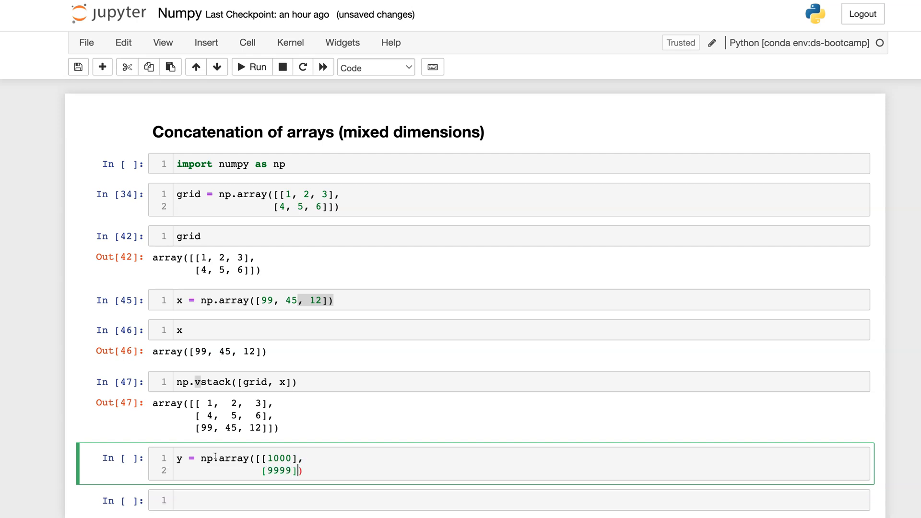
type("]")
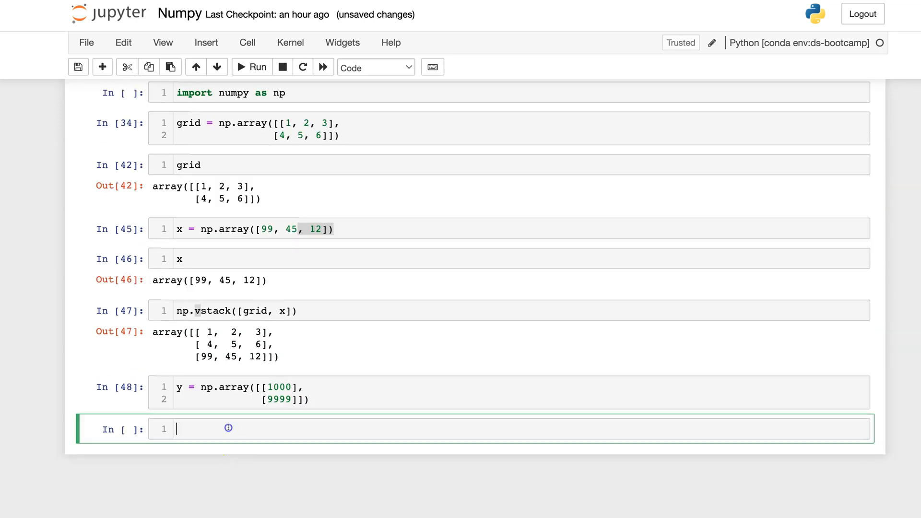
- Run y.shape to confirm the result is (2, 1)
type("y.shape")
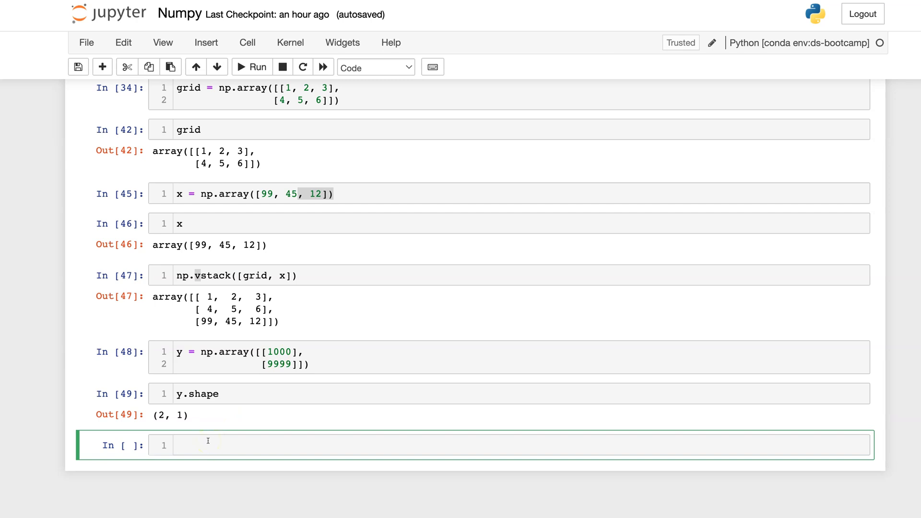
- Run np.hstack([grid, y]) to get rows 1, 2, 3, 1000 and 4, 5, 6, 9999
type("n")
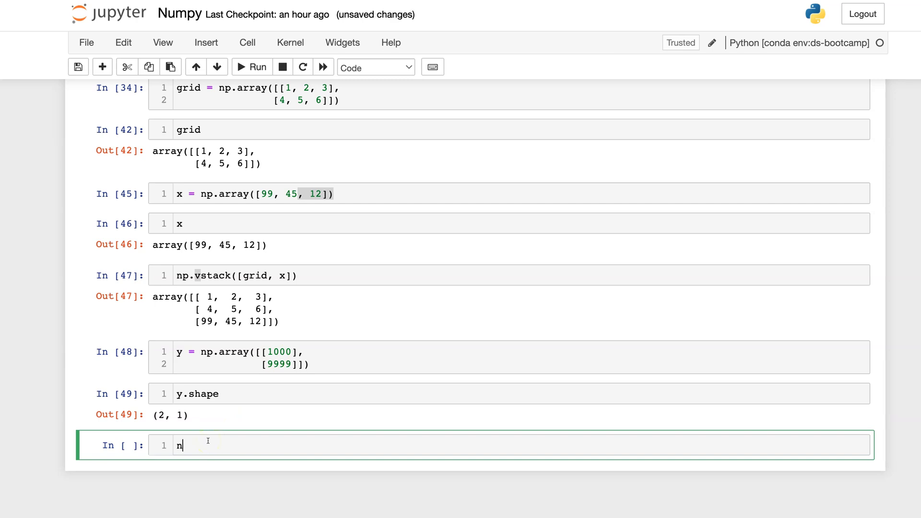
type("p.")
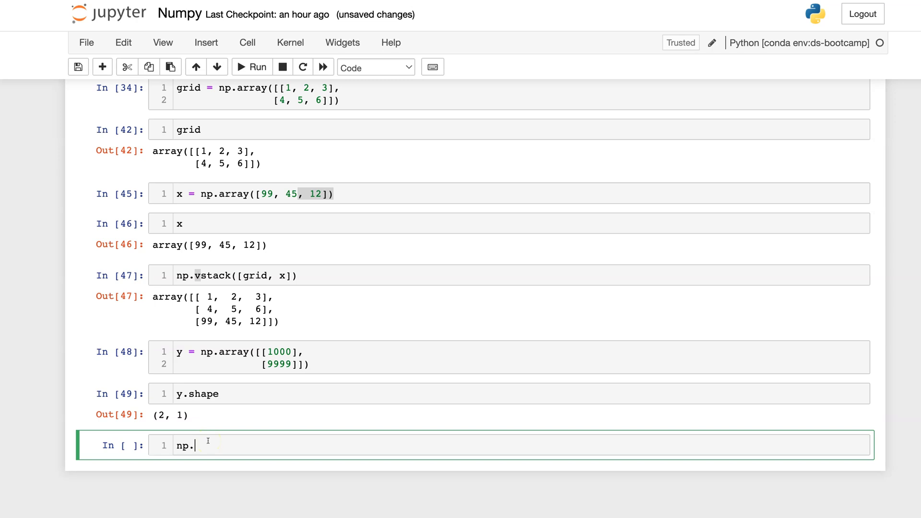
type("hstack([g")
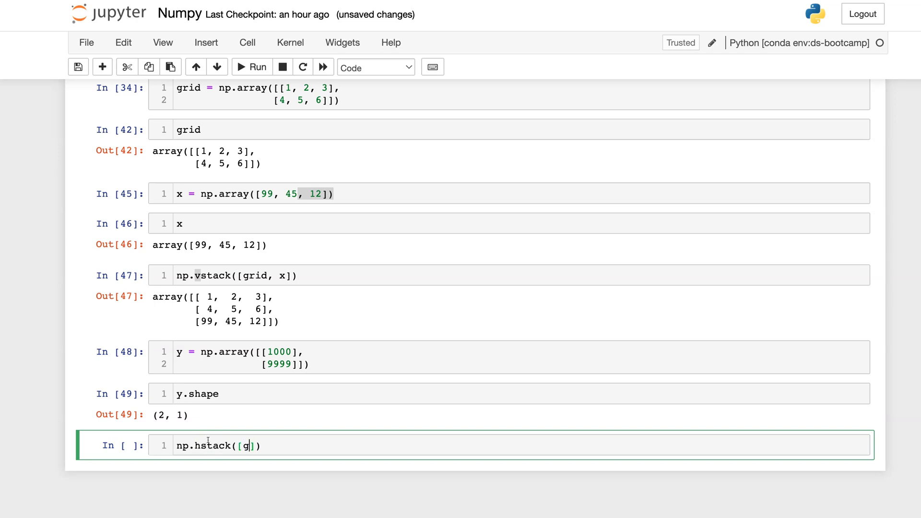
type("rid,")
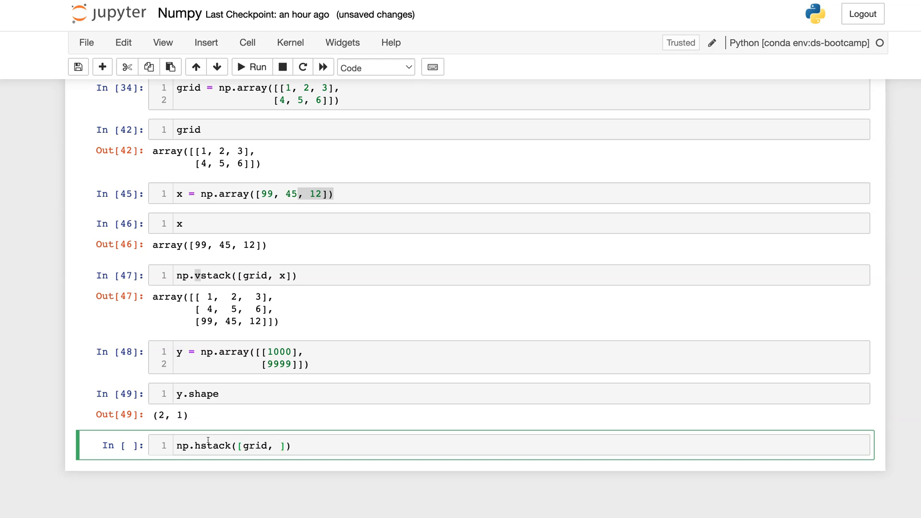
type("y")
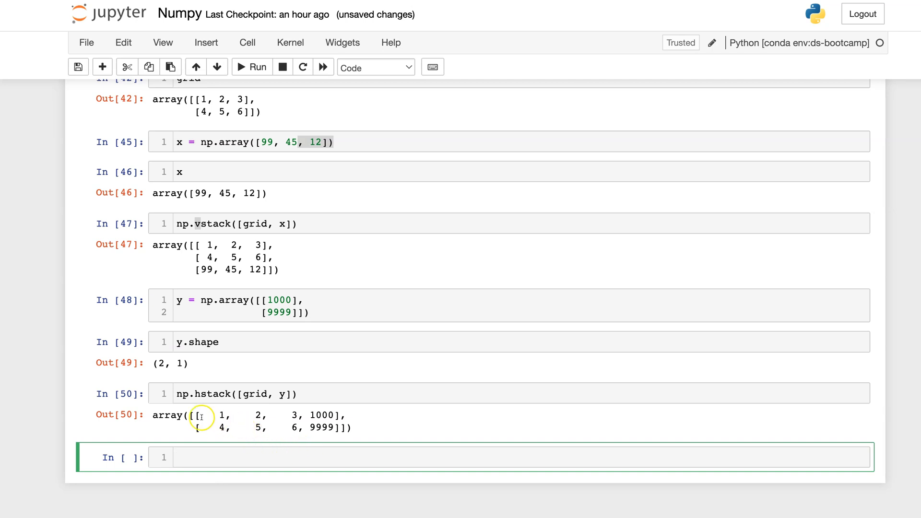
mouse_move(218, 415)
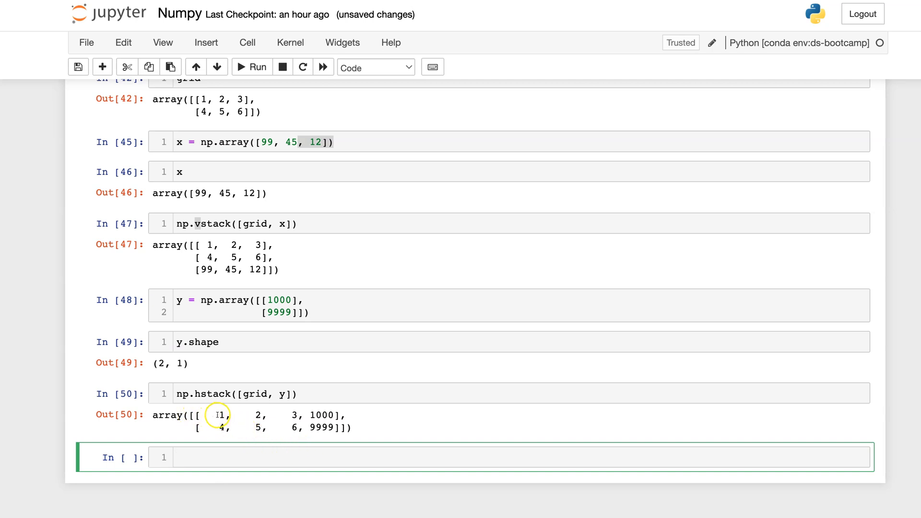
mouse_move(315, 416)
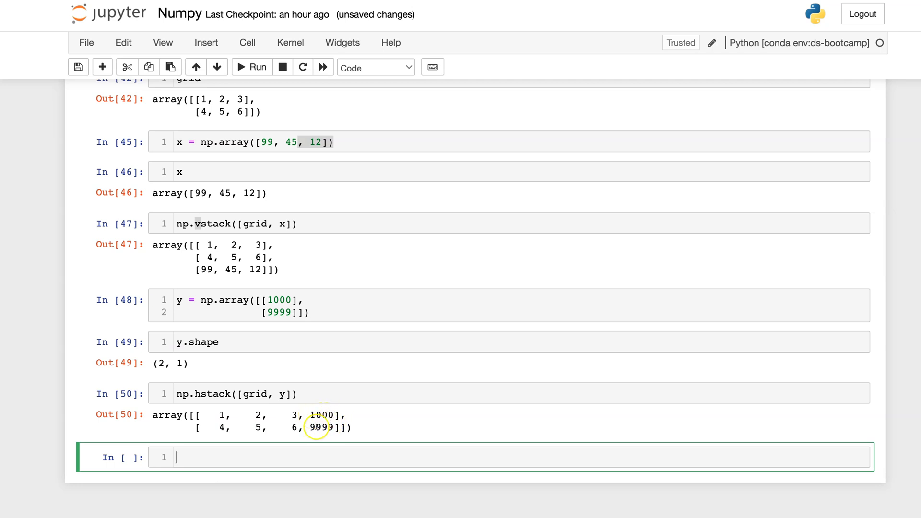
mouse_move(416, 433)
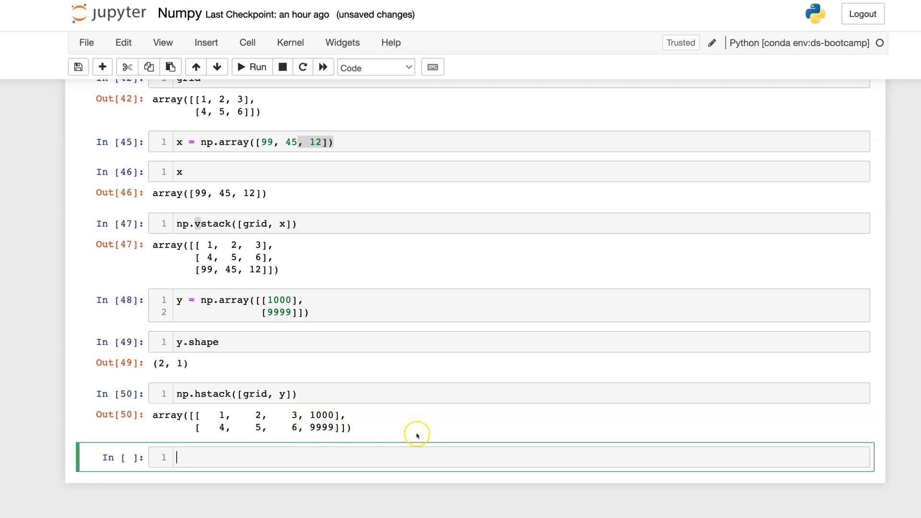
mouse_move(212, 401)
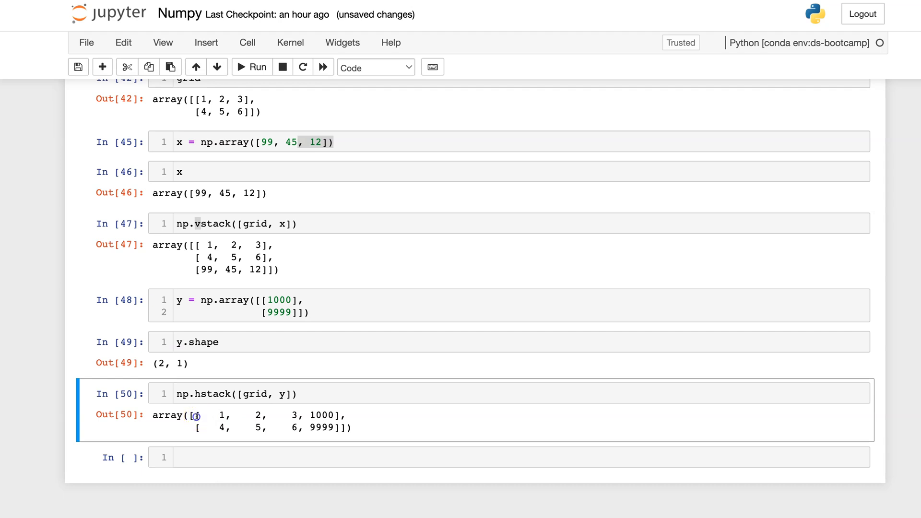
left_click_drag(196, 416, 297, 415)
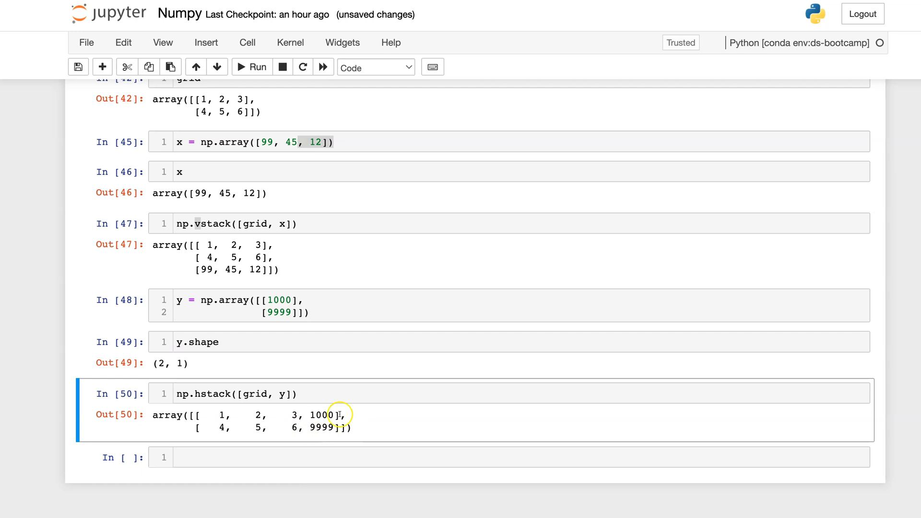
mouse_move(332, 418)
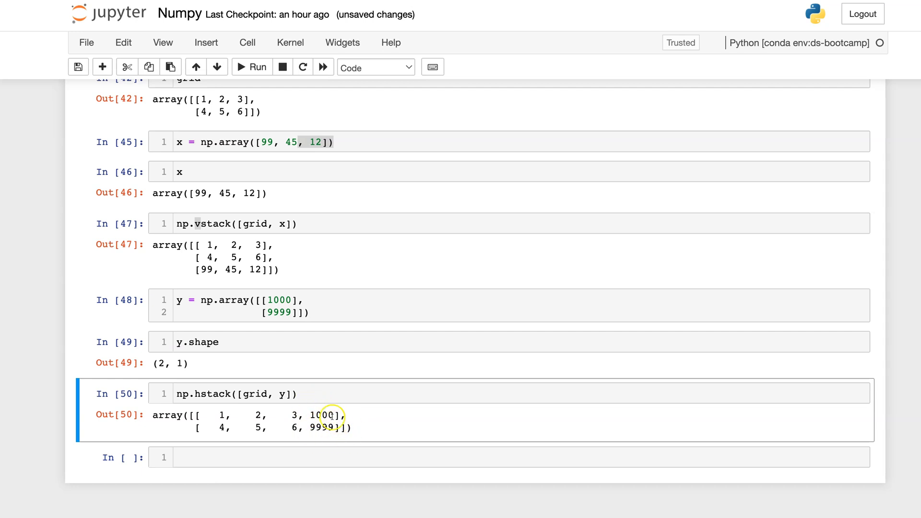
mouse_move(222, 495)
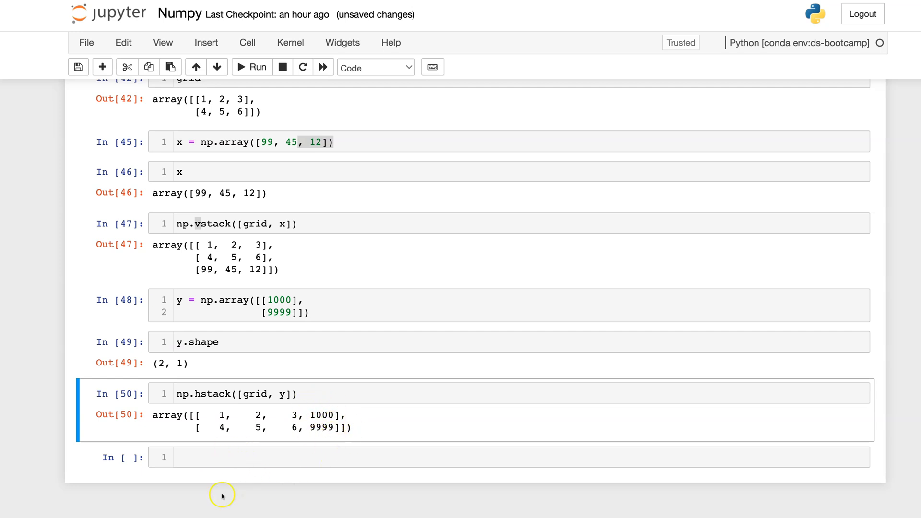
mouse_move(310, 416)
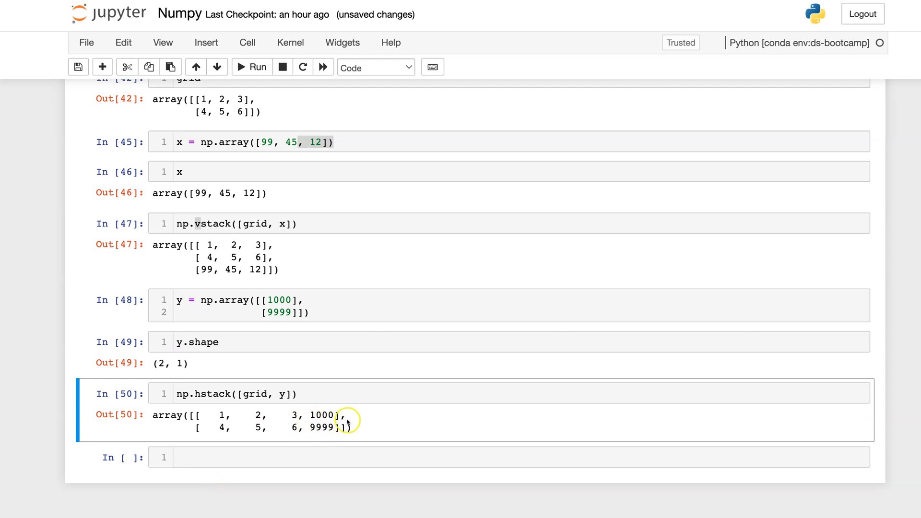
mouse_move(317, 398)
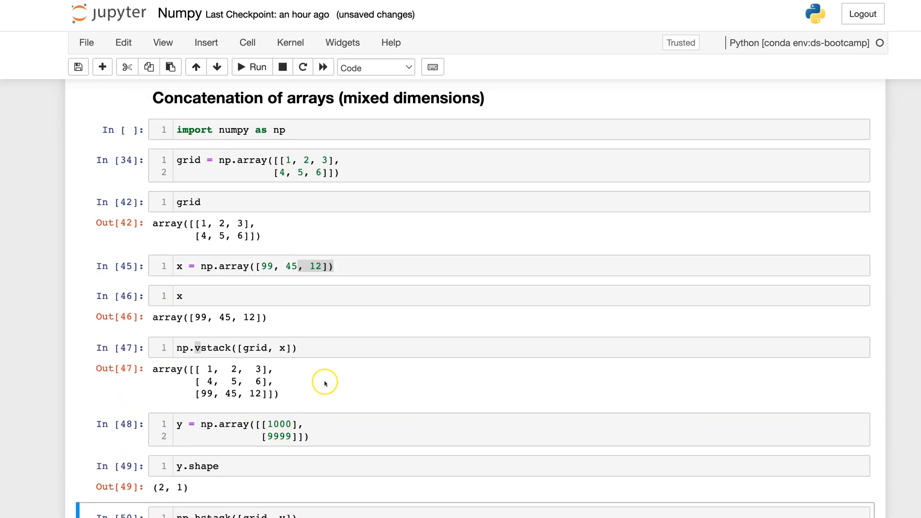
scroll("down", 3)
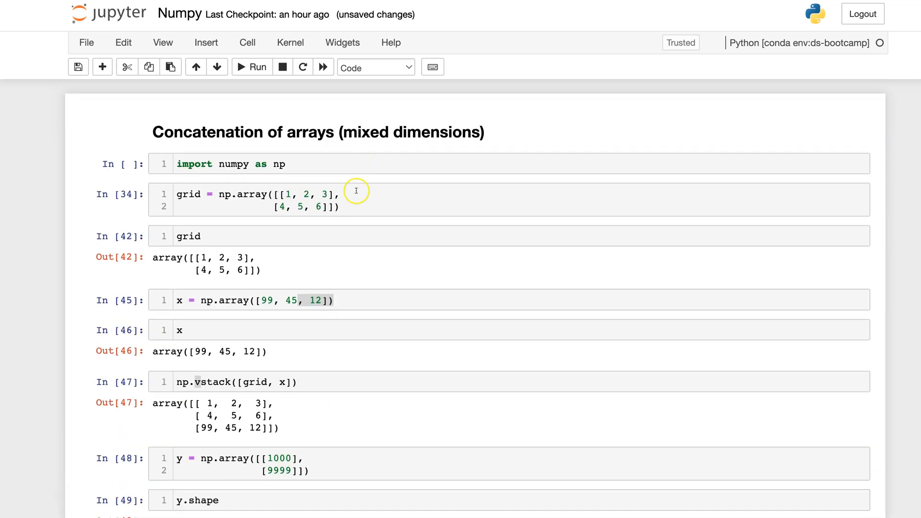